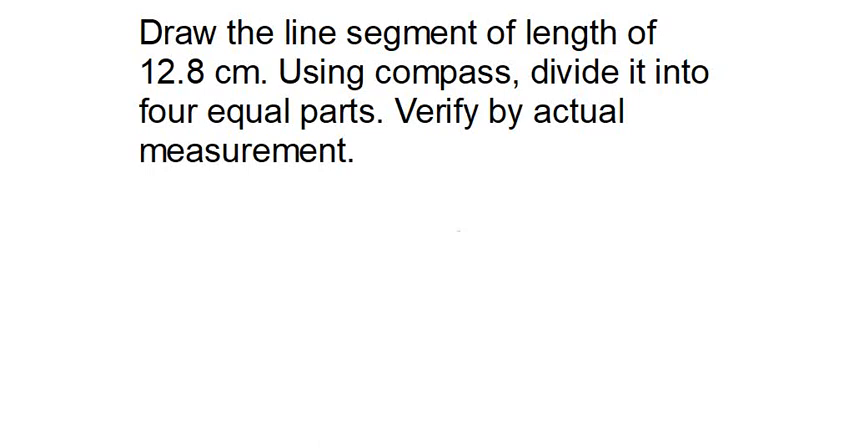
mouse_move(432, 88)
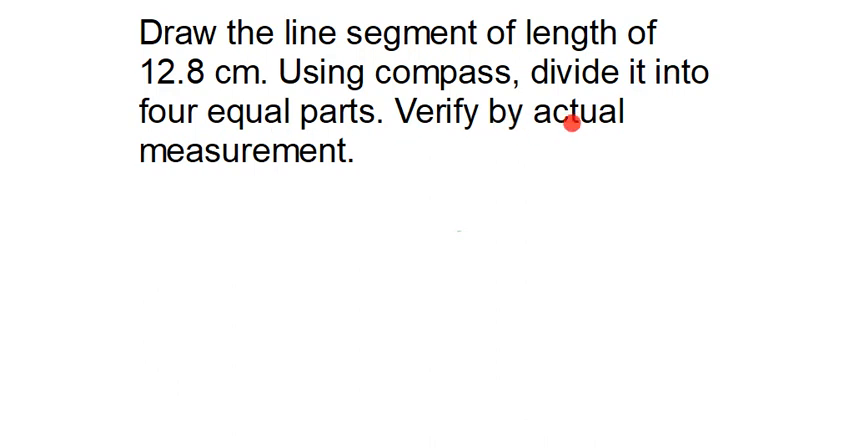
mouse_move(572, 122)
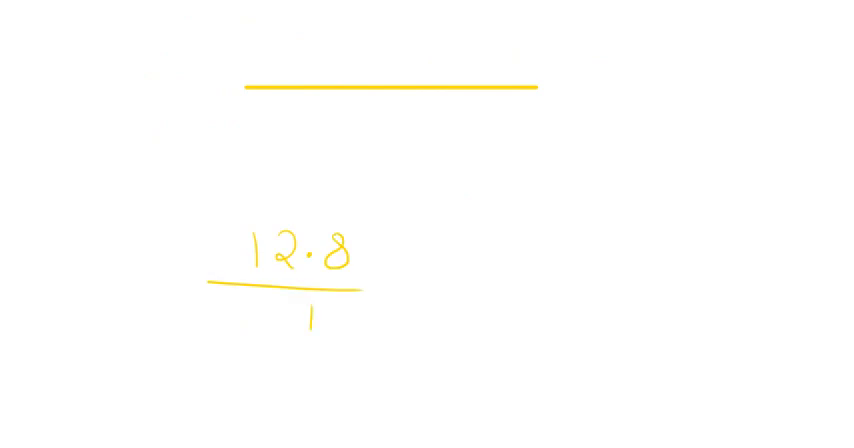
- Write 4 under the fraction bar and ×10 beside 12.8
text(4)
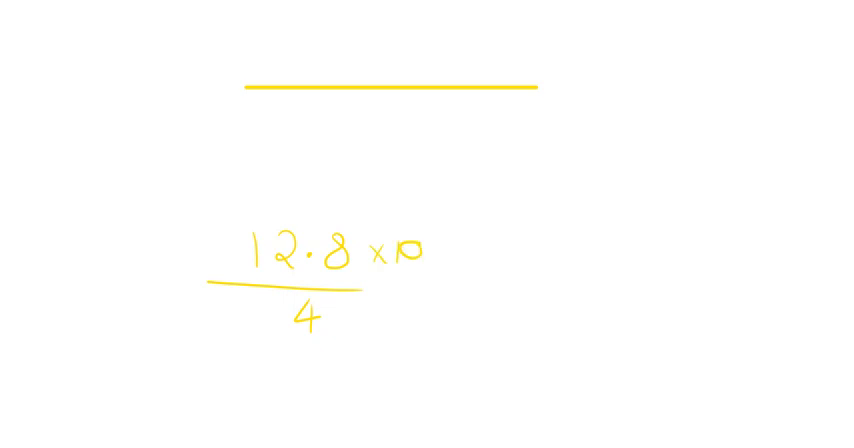
text(x 10)
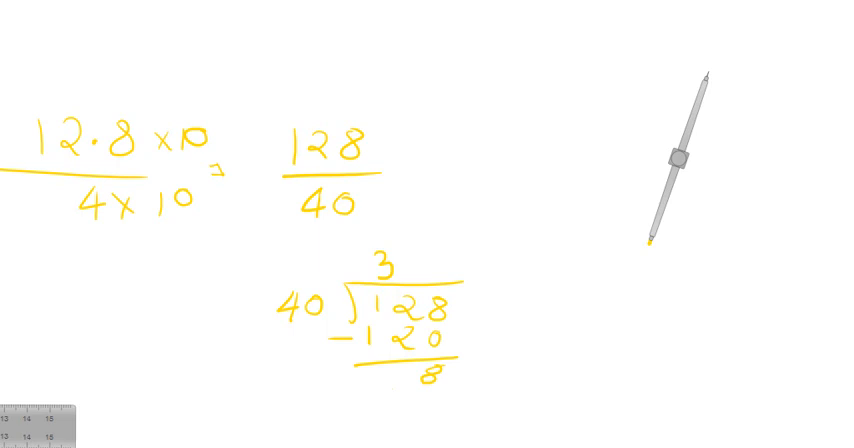
- Write 128 over 40 and carry the long division 40)128 to quotient 32, remainder 0
click(400, 388)
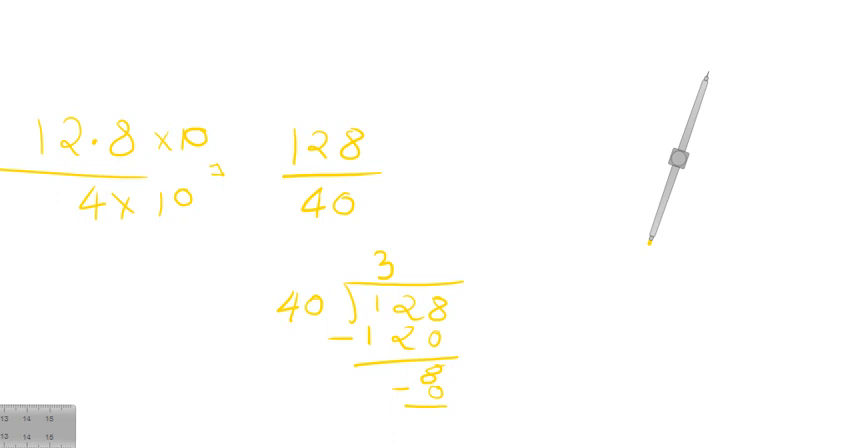
text(0)
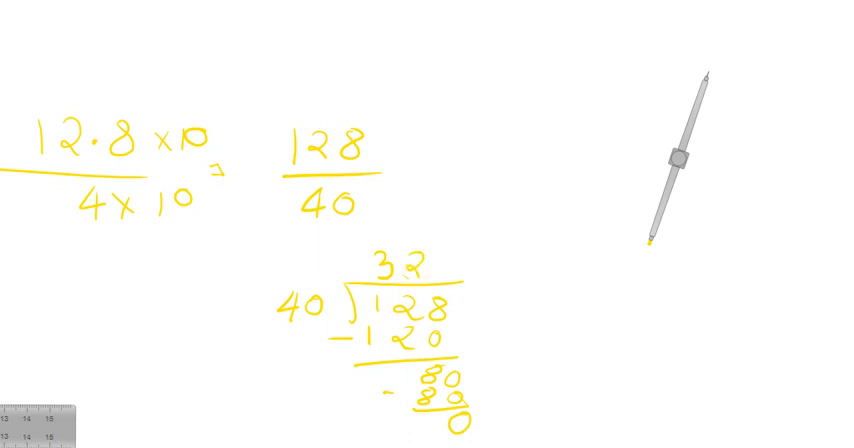
click(404, 270)
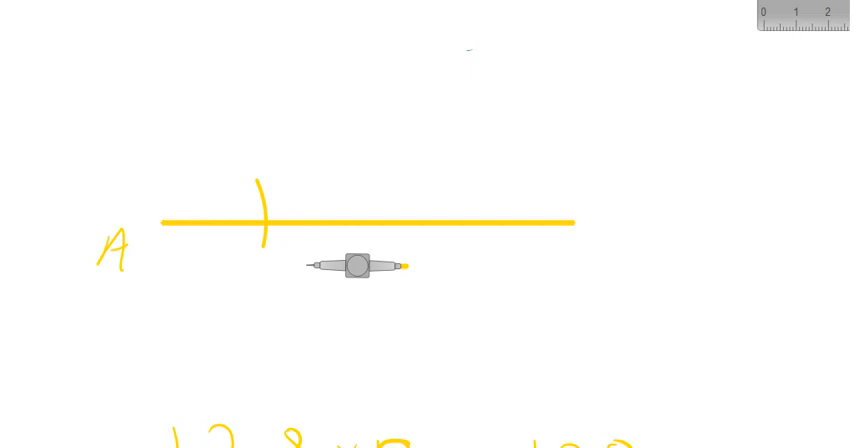
- Label the right end of the yellow segment B
drag(596, 240, 610, 264)
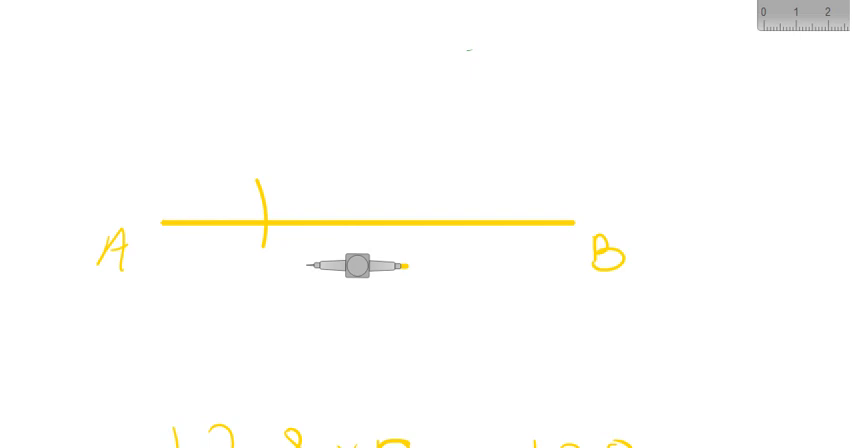